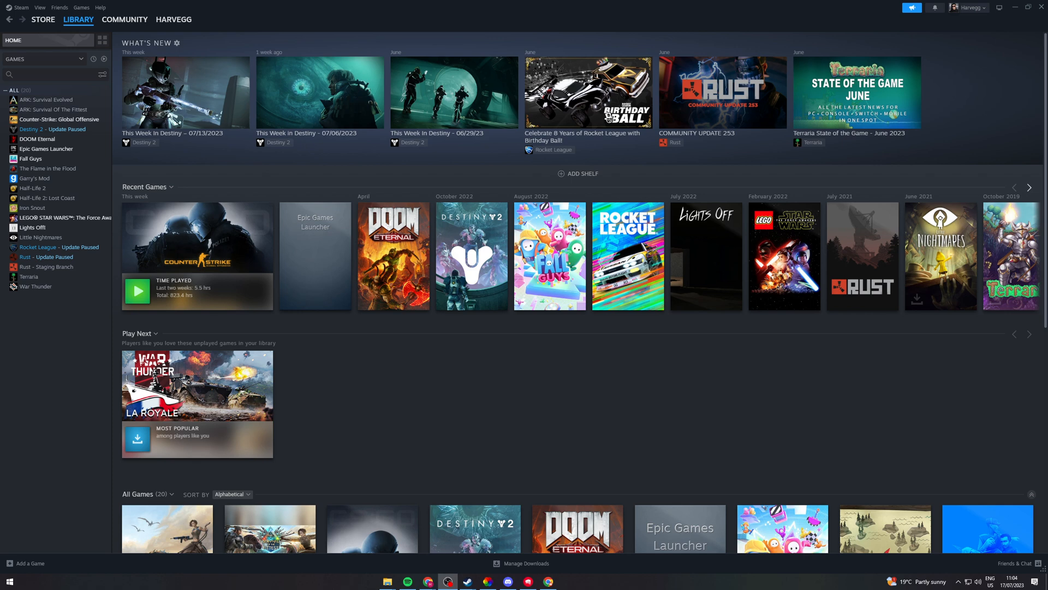
mouse_move(71, 361)
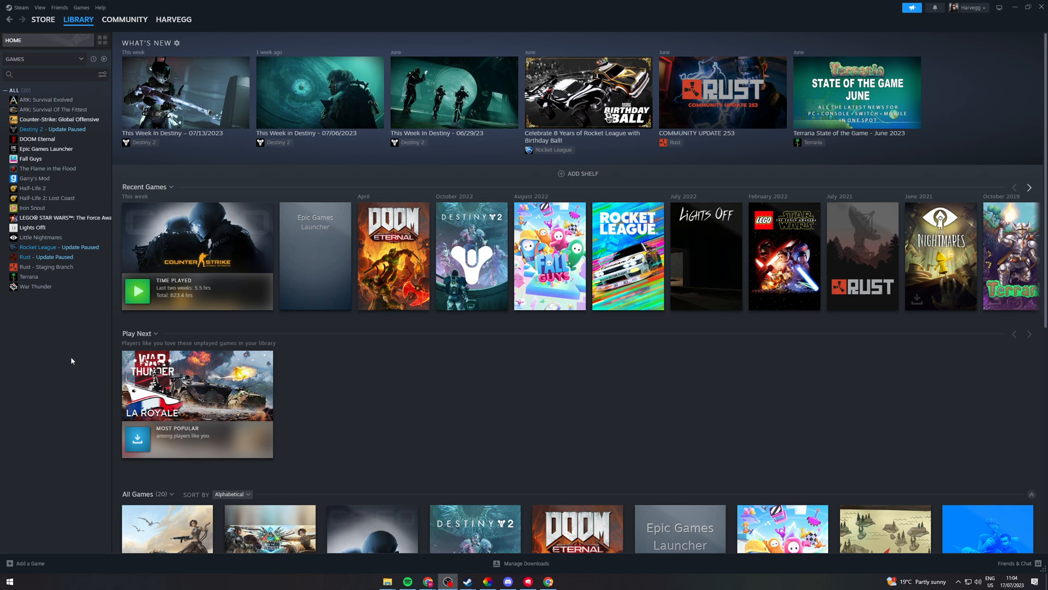
mouse_move(92, 337)
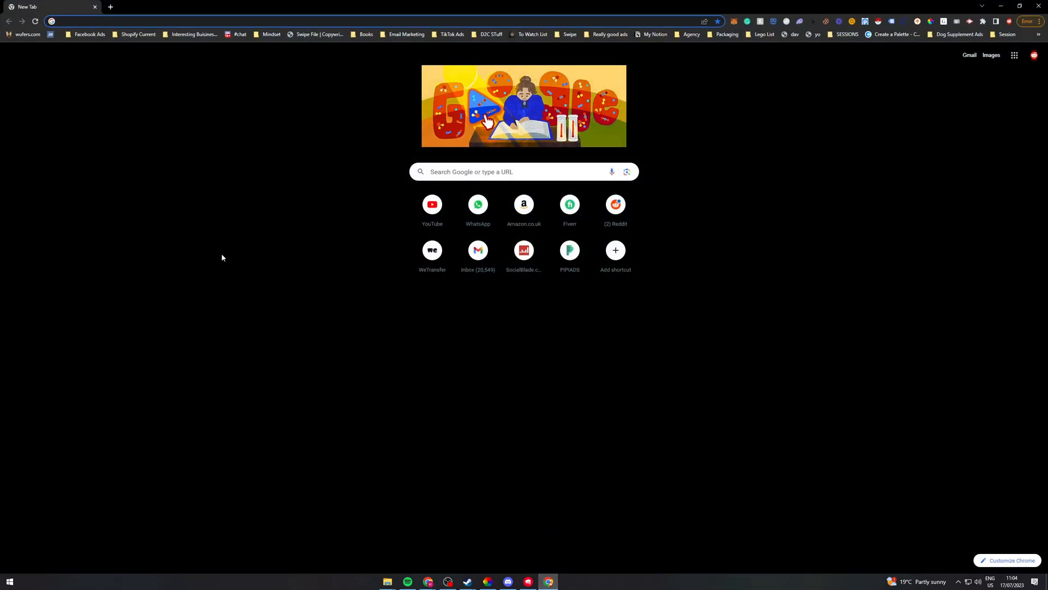
- Search Google for 'steam support' and open the official Steam Support result
text(steam syu)
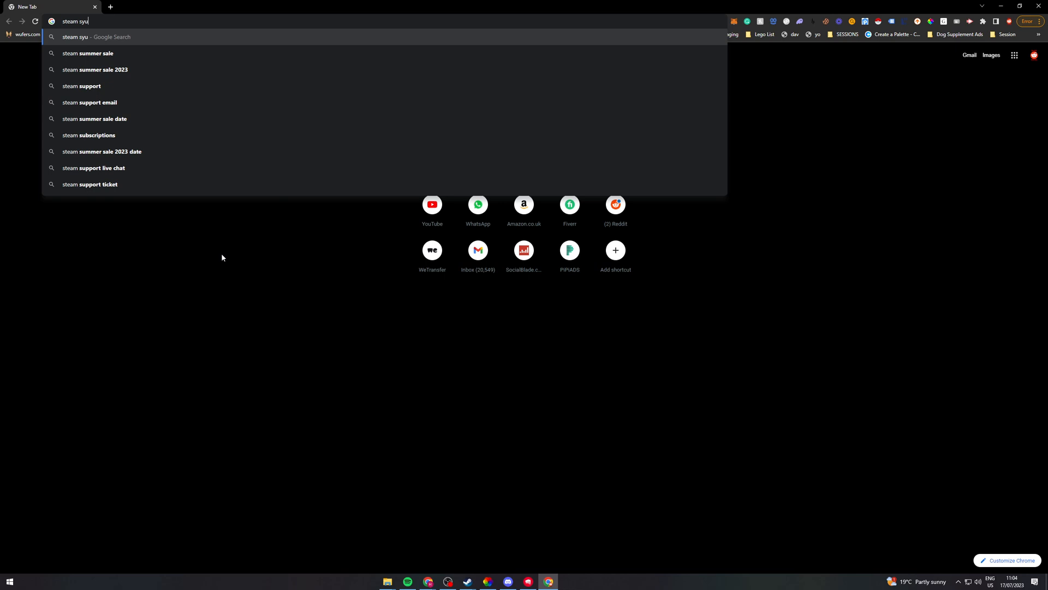
click(81, 85)
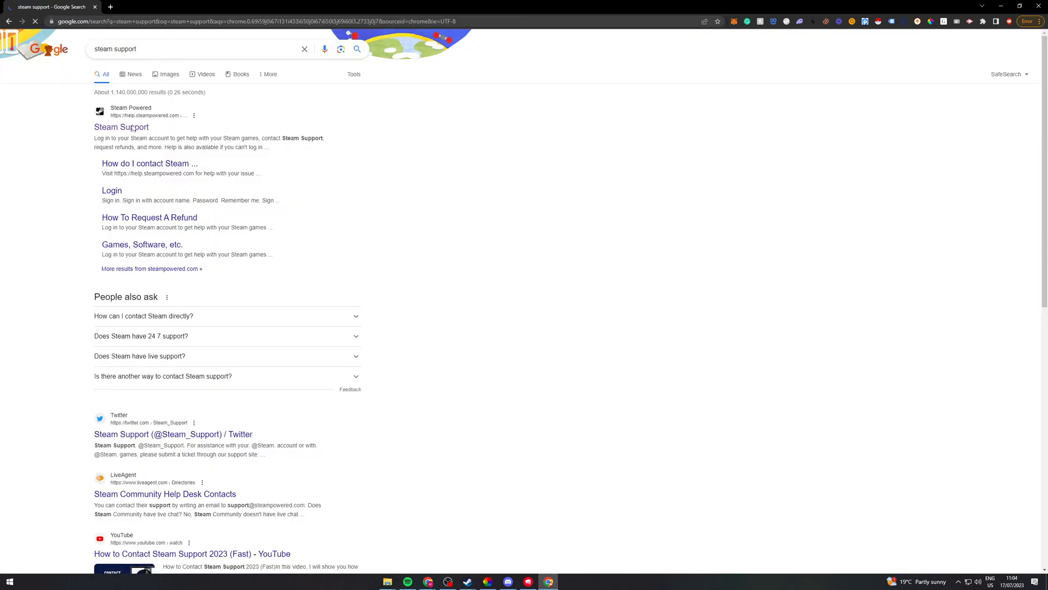
click(122, 127)
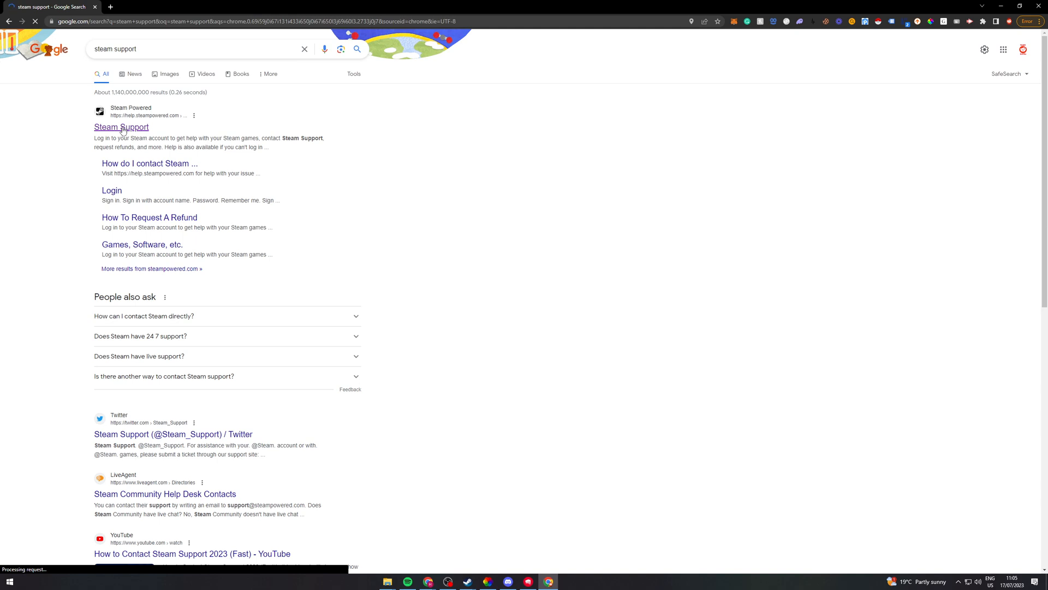
- Open Purchases in Steam Support and scroll the complete purchase history toward the Skywalker Saga
click(121, 127)
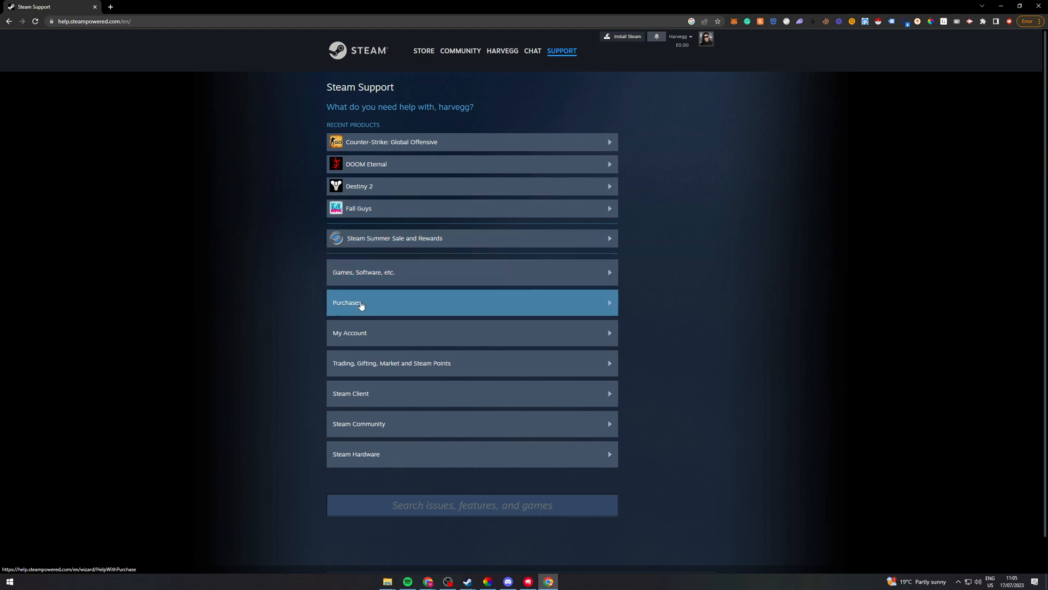
click(472, 302)
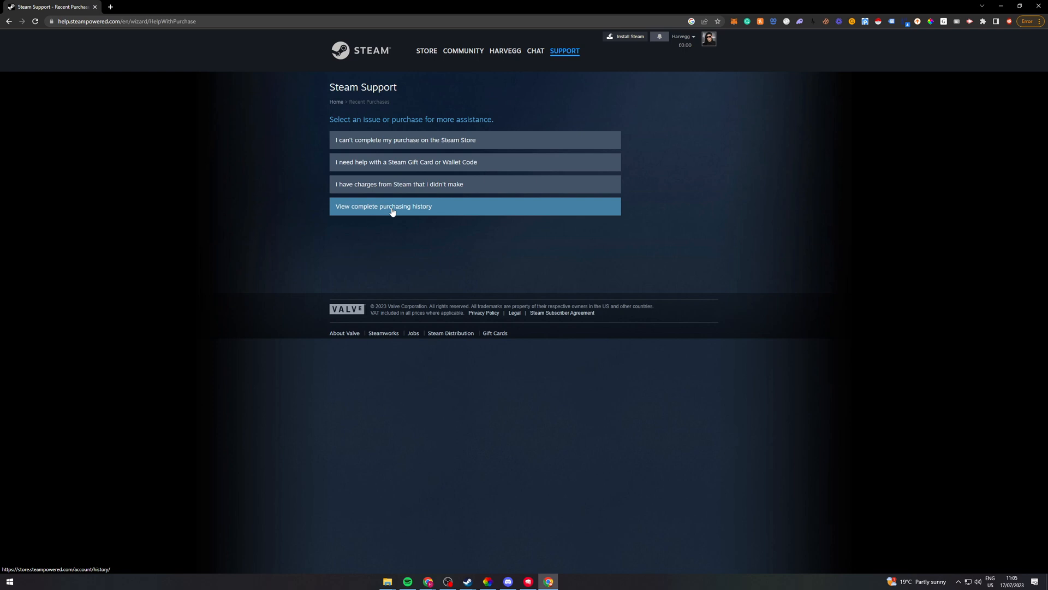
click(383, 205)
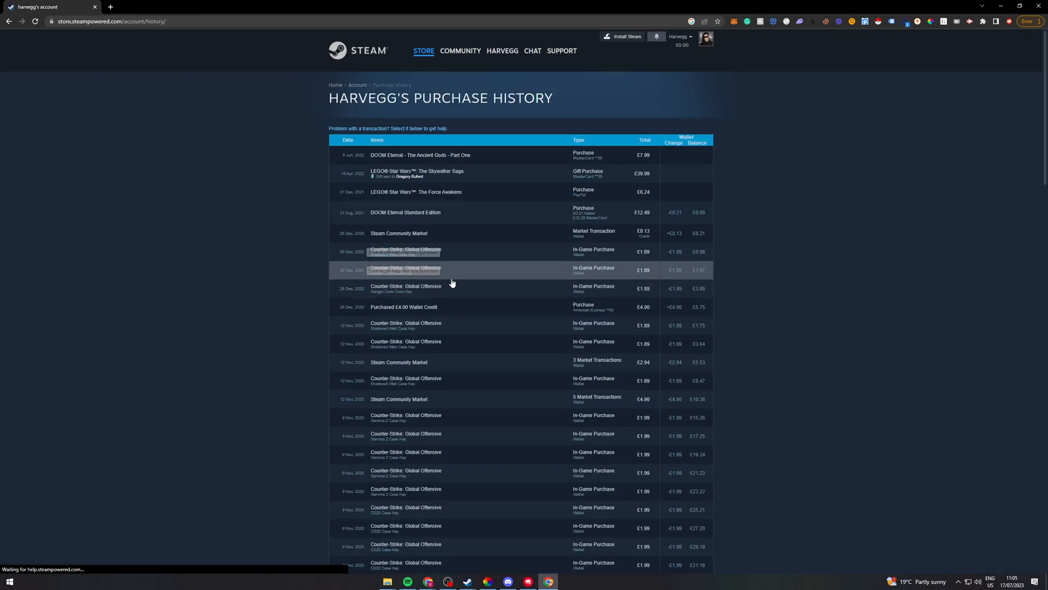
scroll(down, 3)
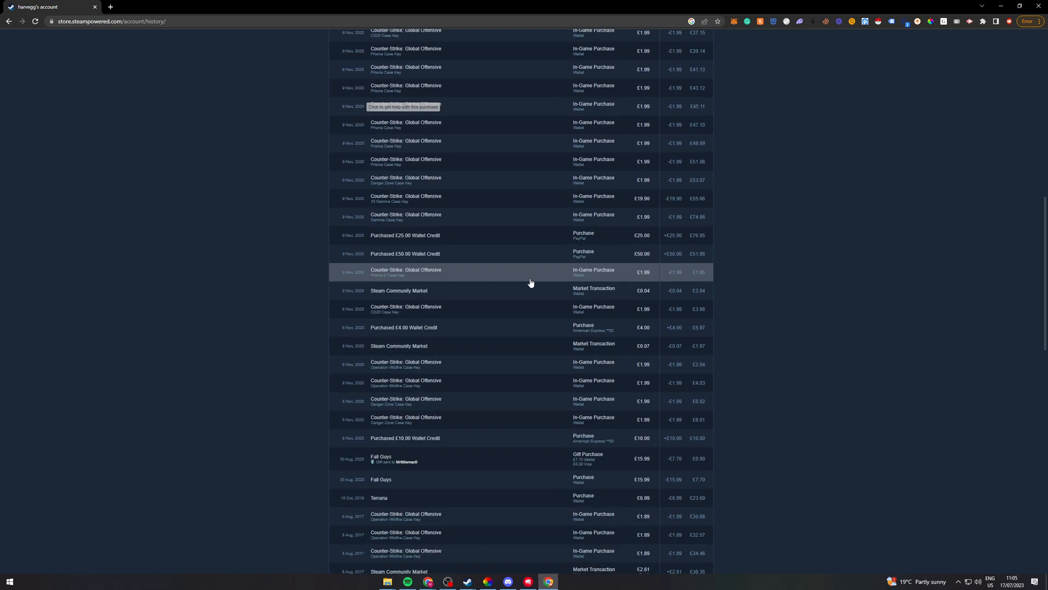
scroll(down, 3)
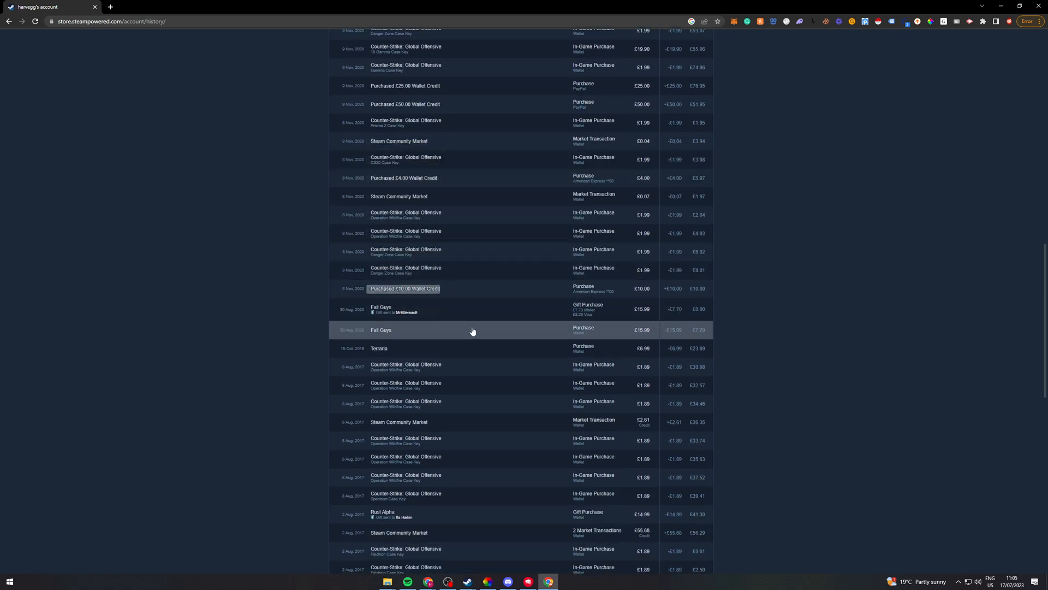
scroll(down, 3)
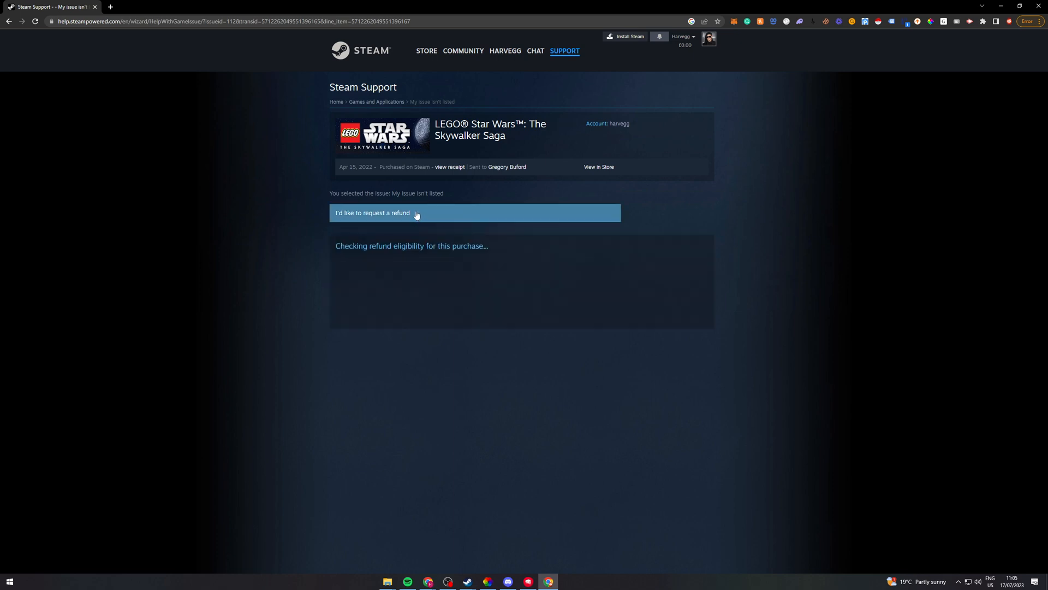
- Choose to request a refund for the Skywalker Saga and open the Reason dropdown
click(373, 213)
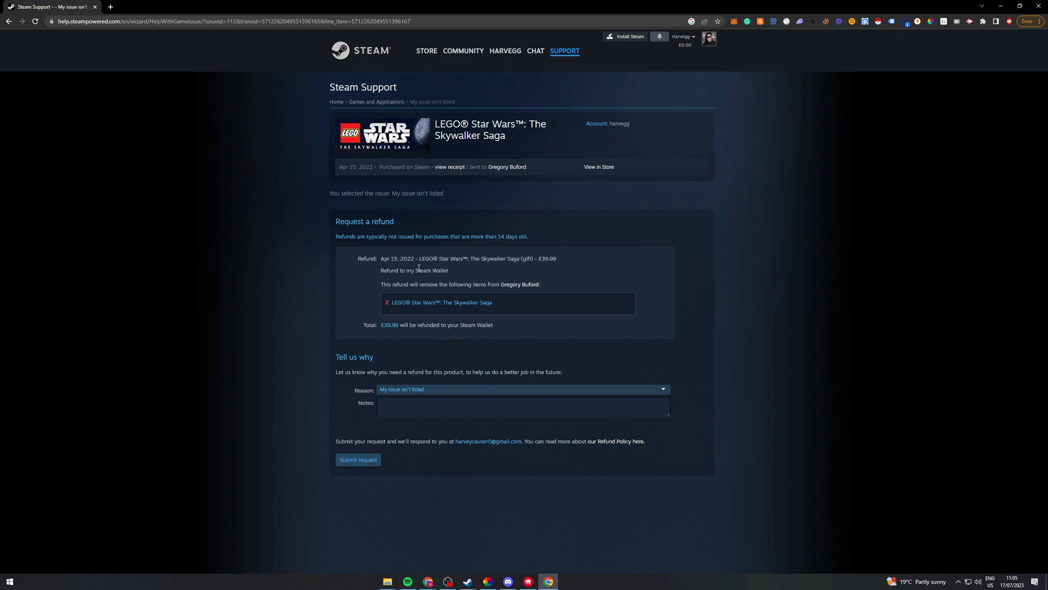
click(523, 389)
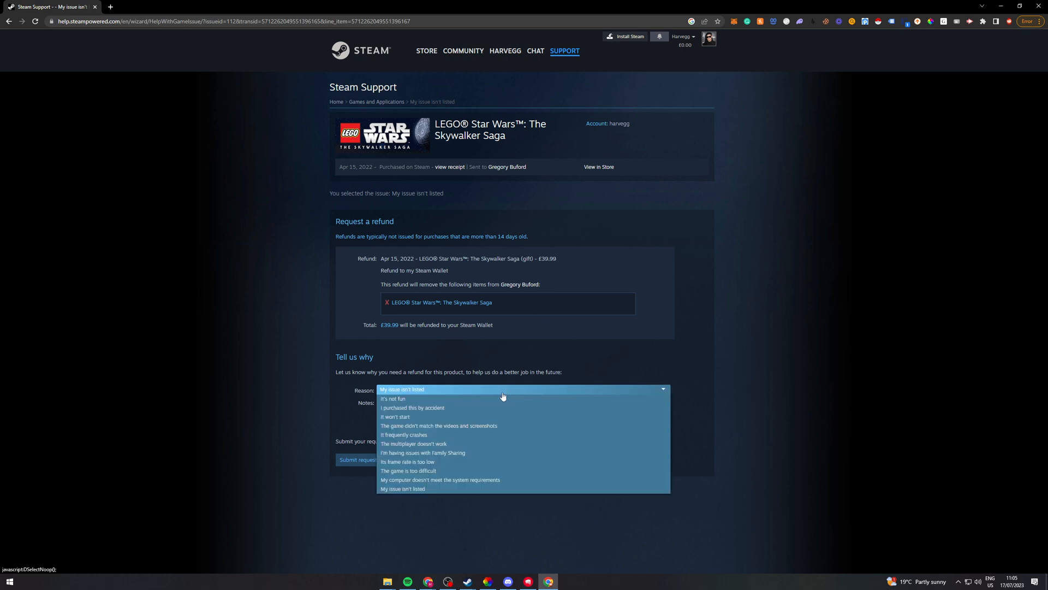
mouse_move(476, 408)
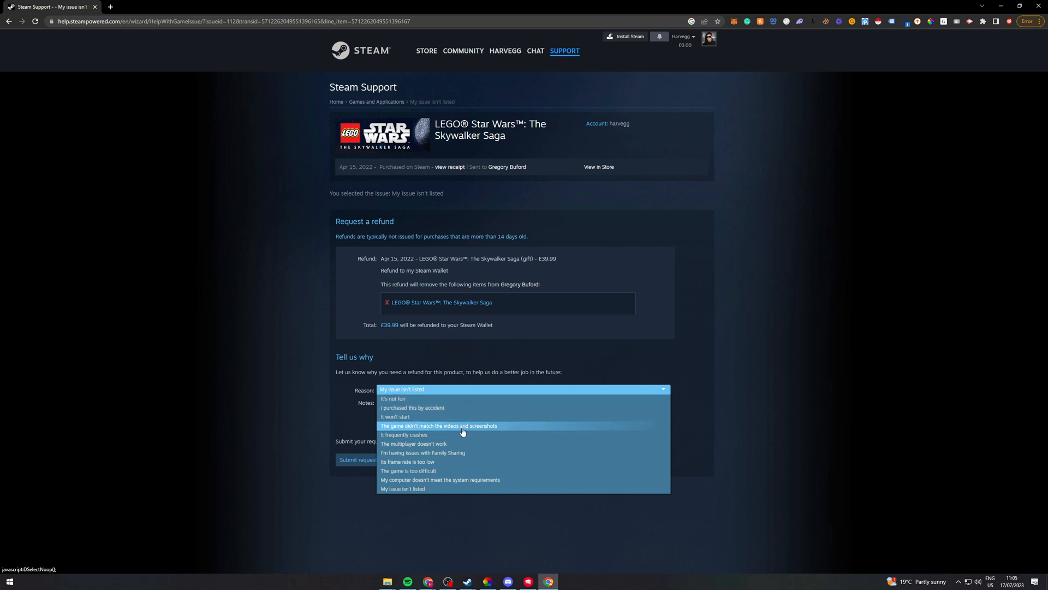
mouse_move(426, 438)
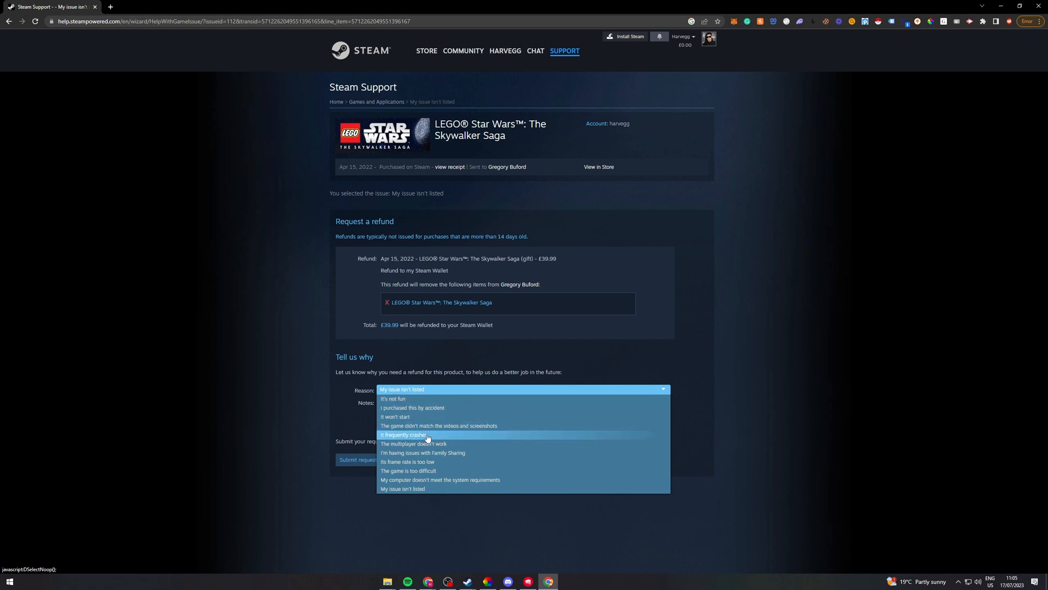
mouse_move(471, 452)
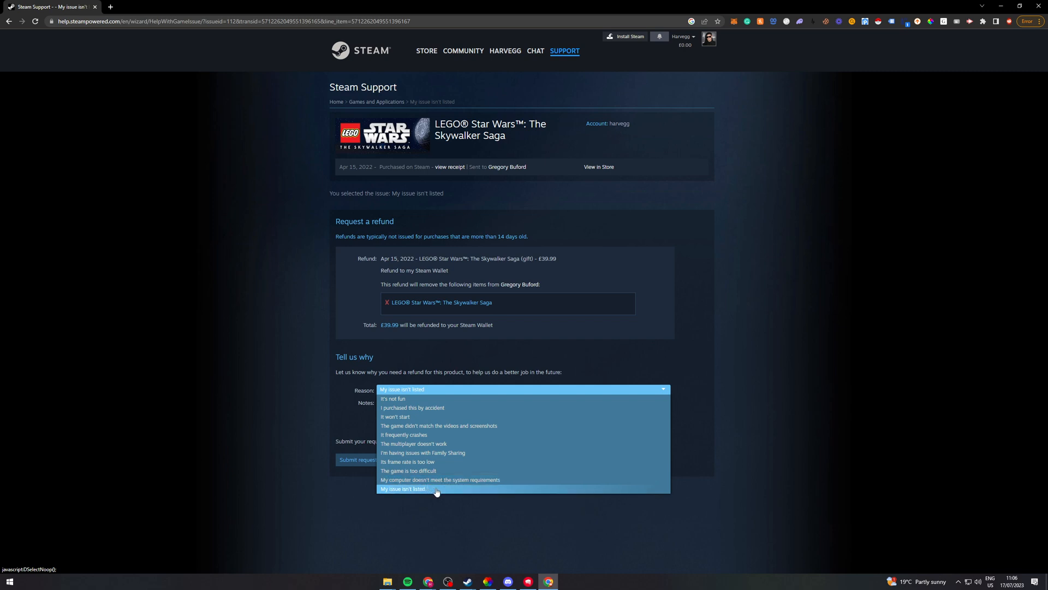
mouse_move(452, 426)
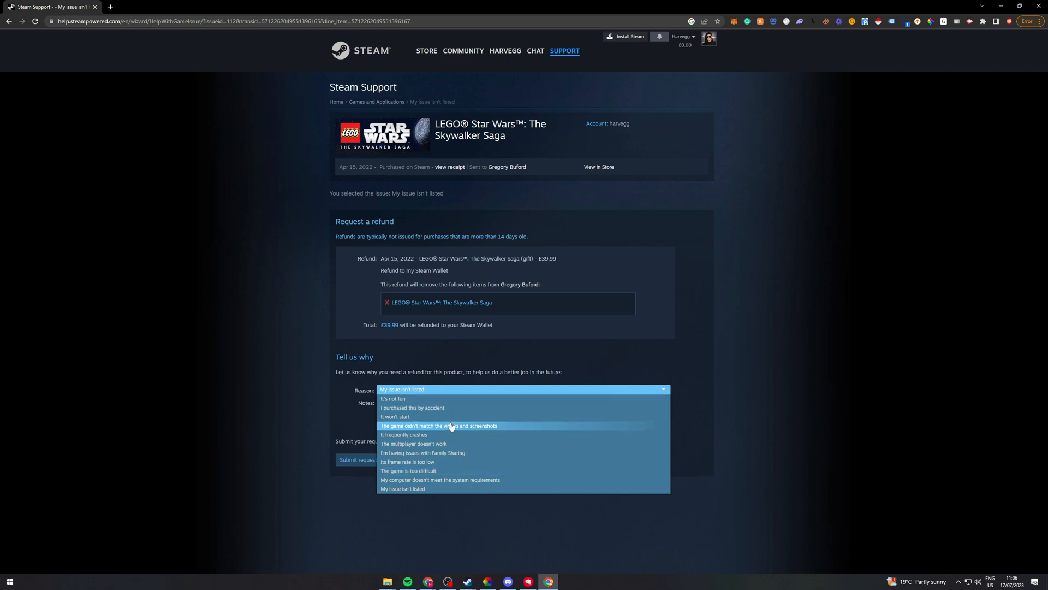
- Type a note explaining the friend's PC can't run the game to its full capability
click(440, 479)
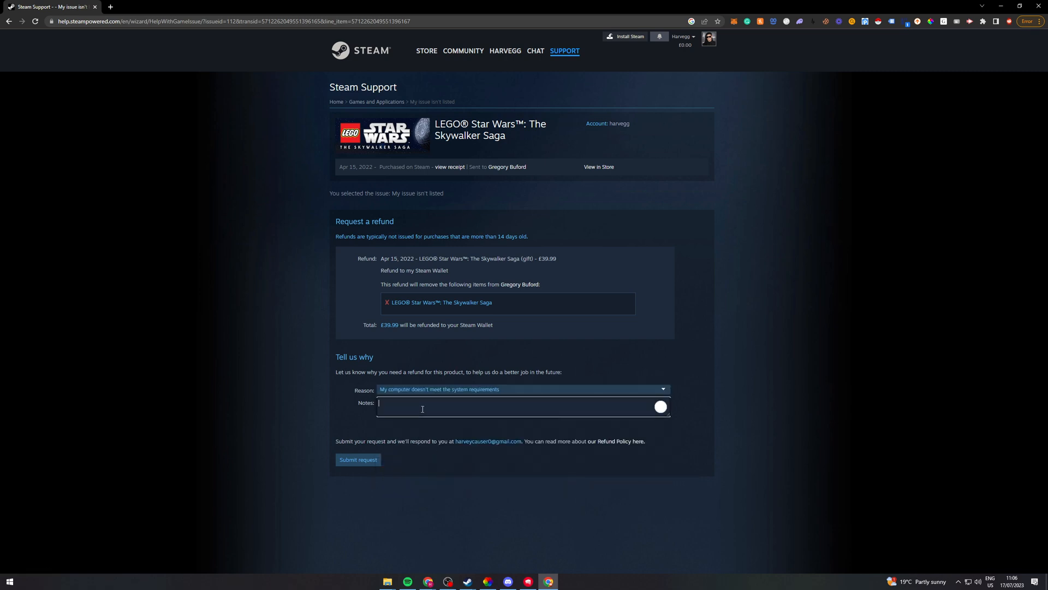
text(Hello Steam Team,)
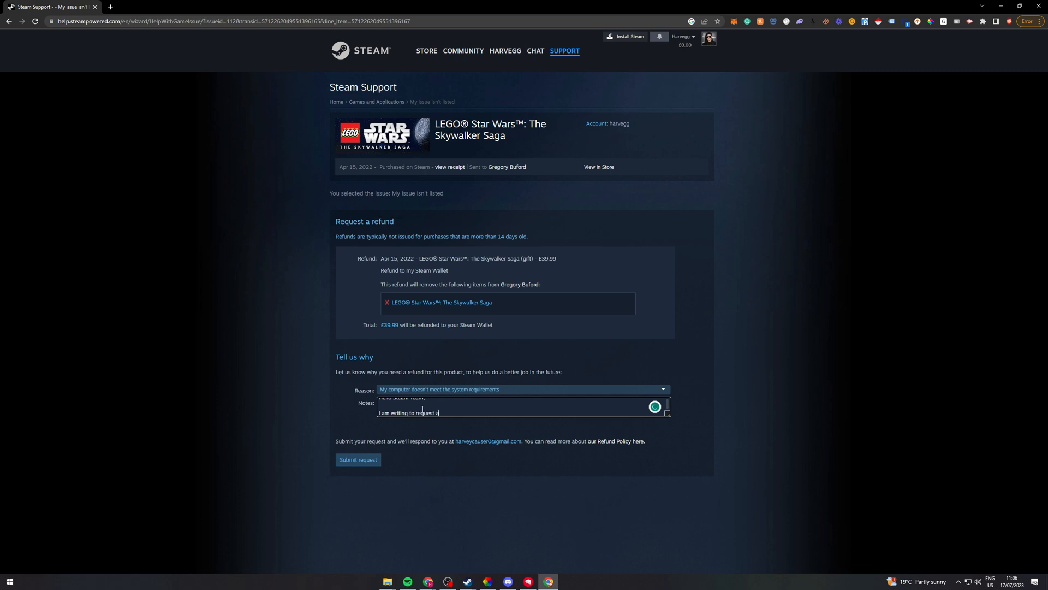
text(refund for this)
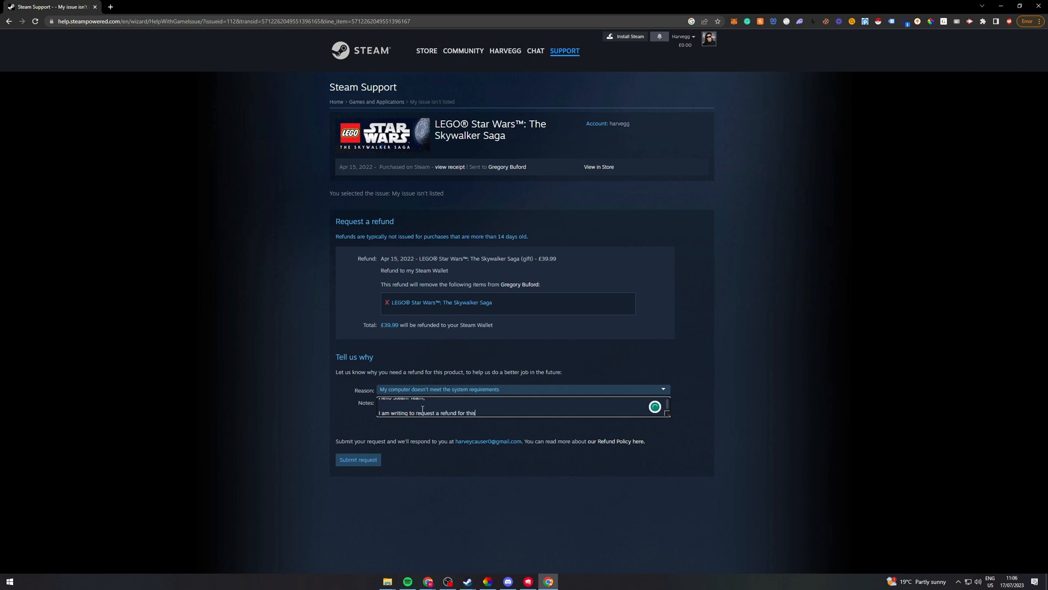
text(game above. which i recently purchased for my friends,)
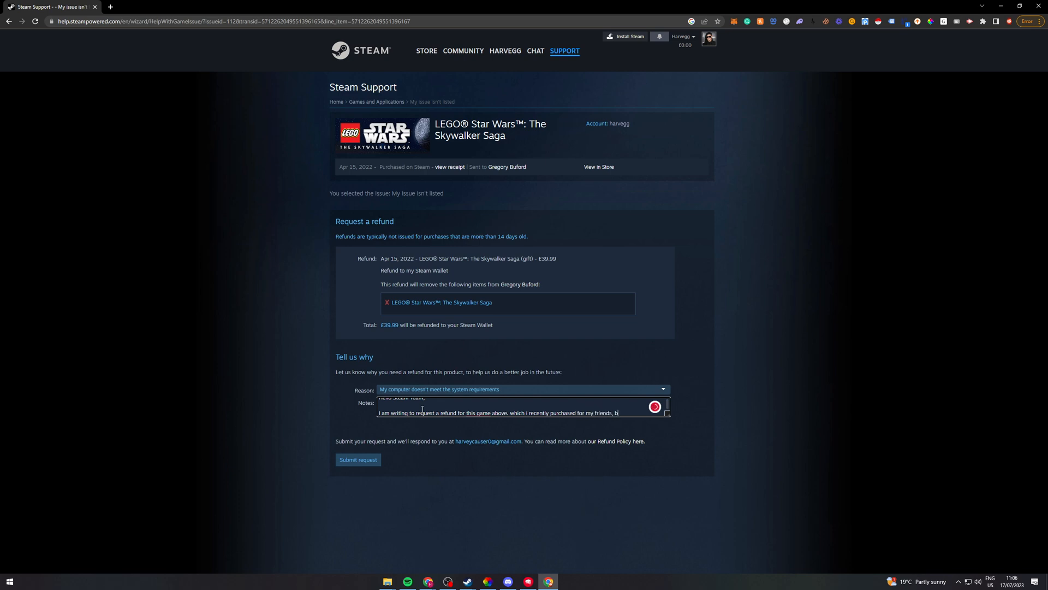
text(but it)
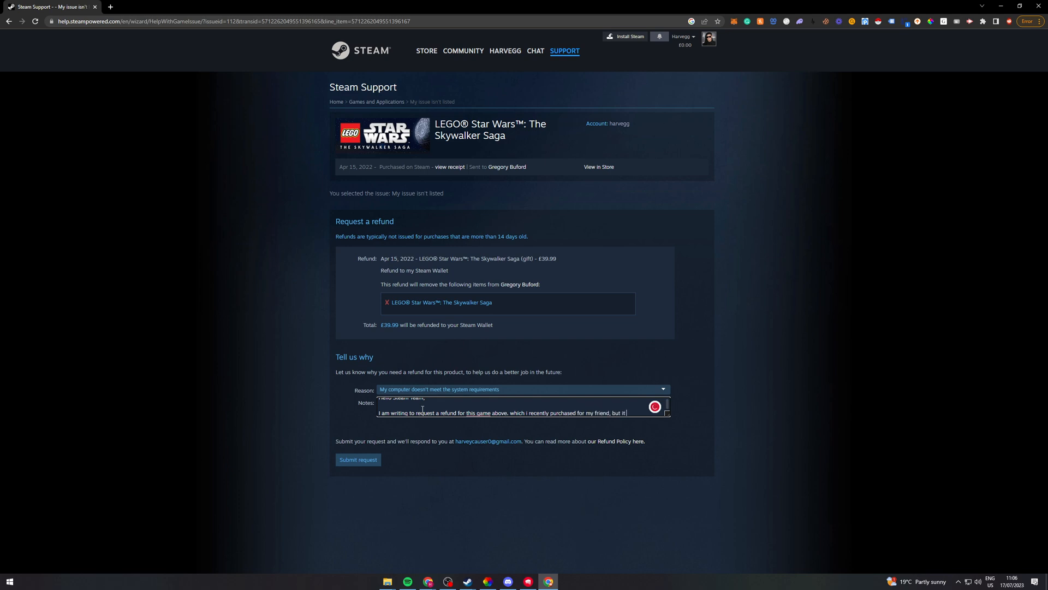
text(turns our ha)
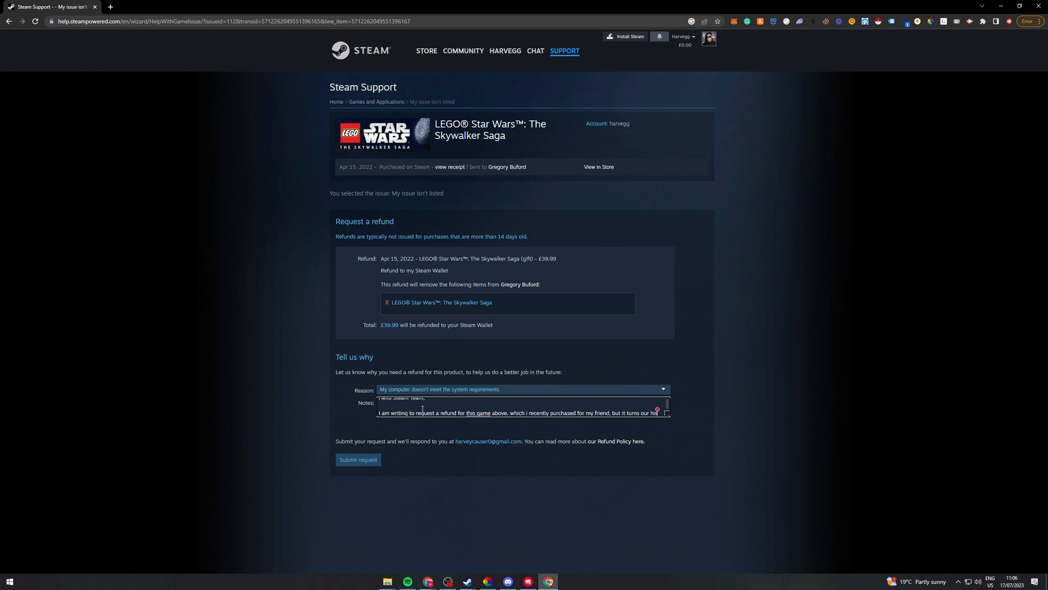
text(PC is not good enough)
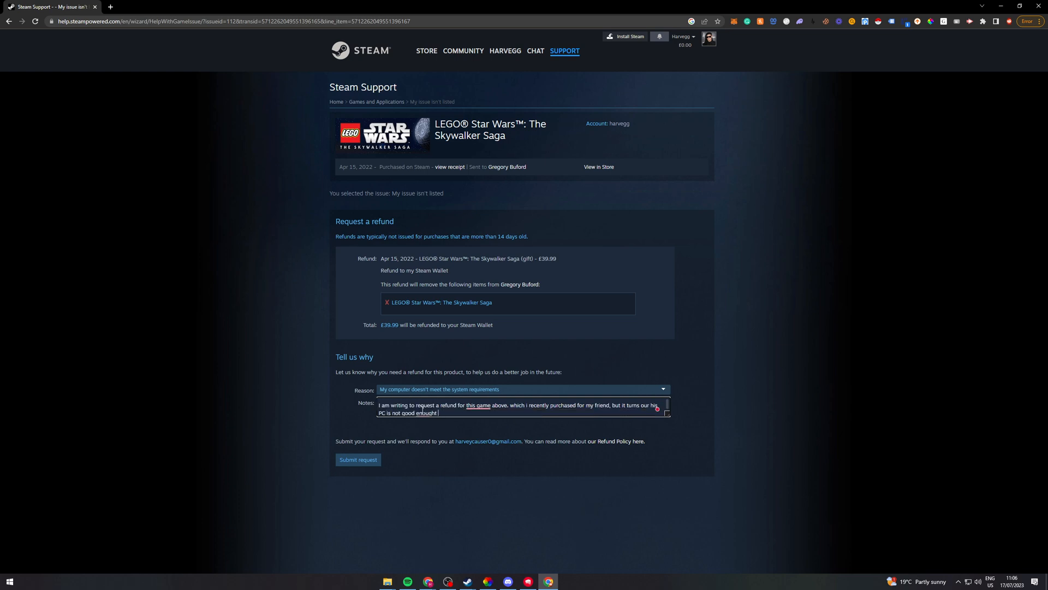
text(to run it.)
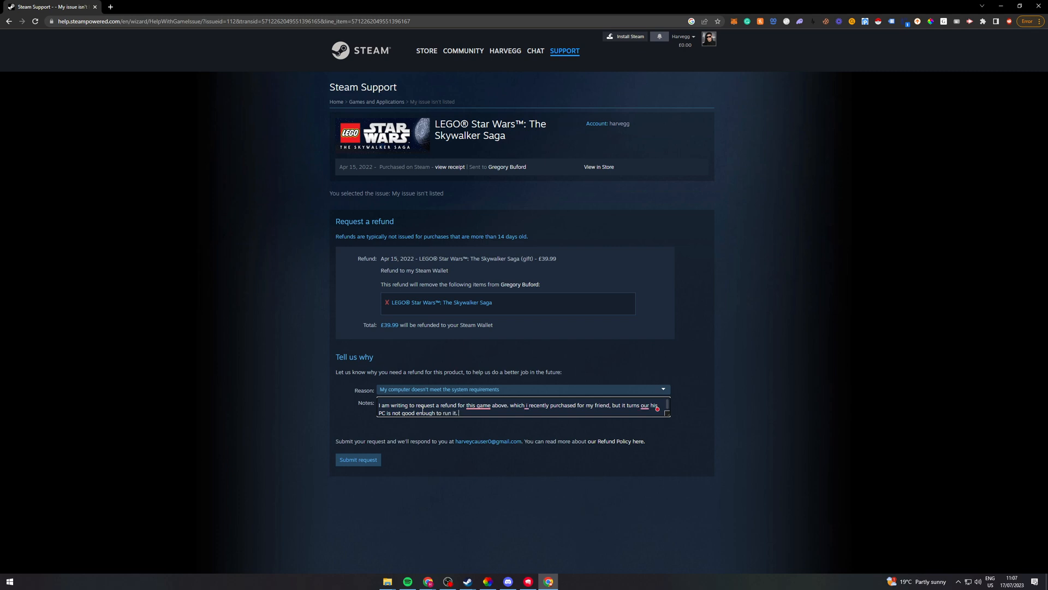
text(As a result I)
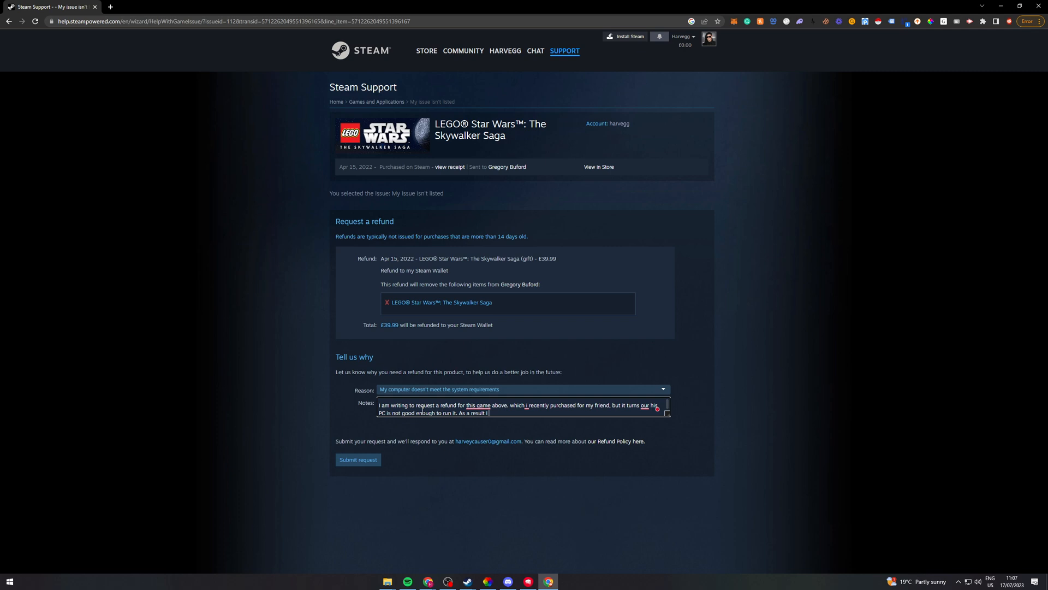
text(am unable to)
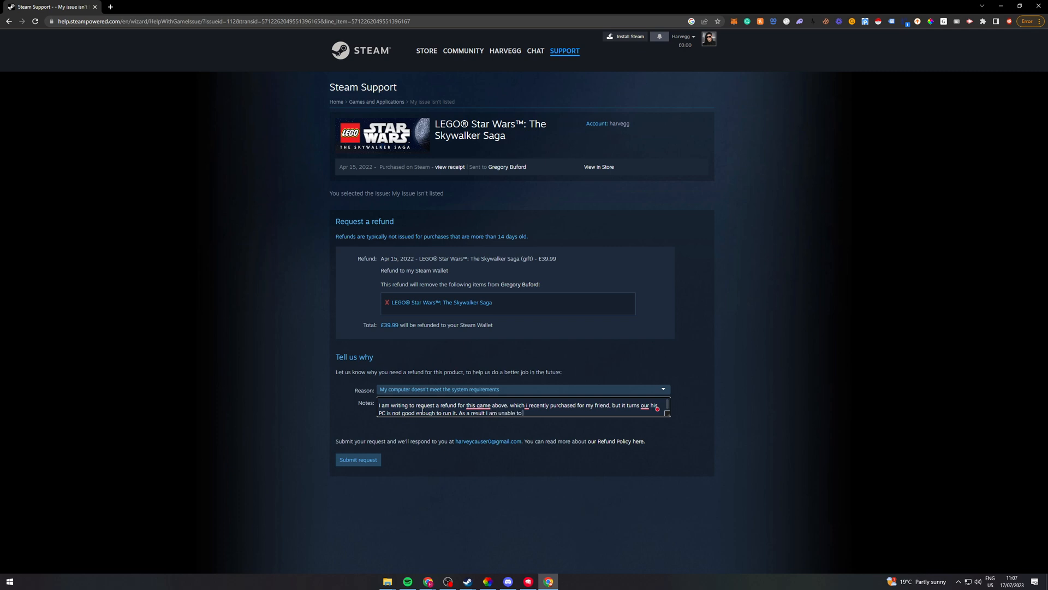
text(play)
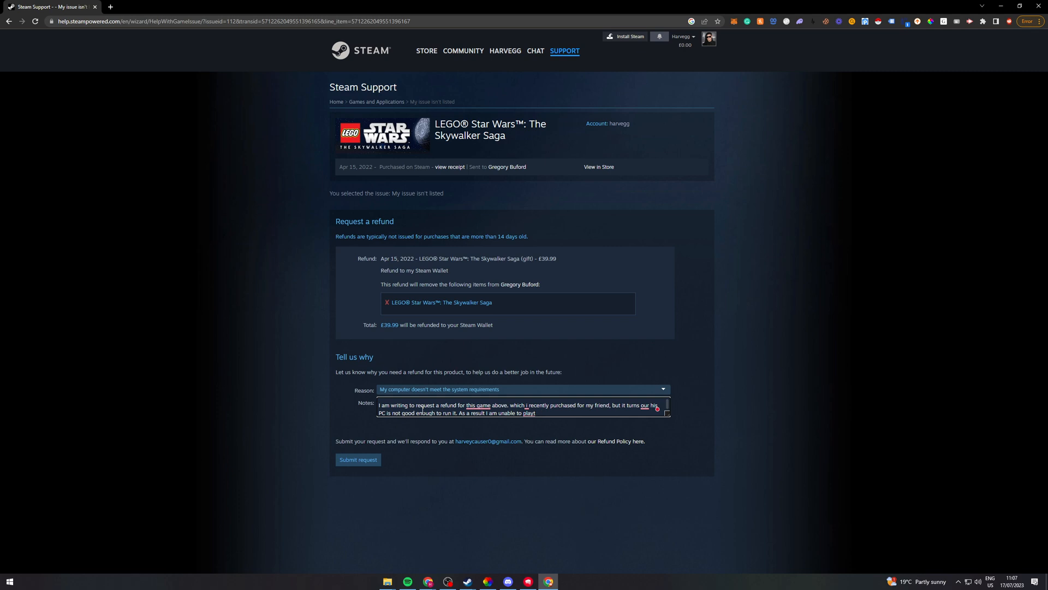
text(this game to its)
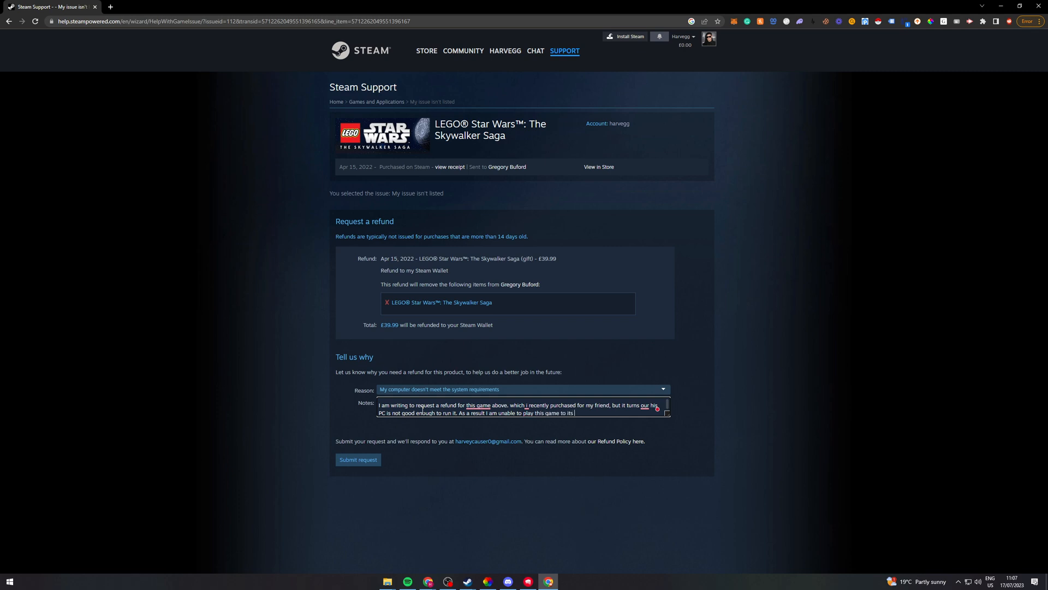
text(full capabl)
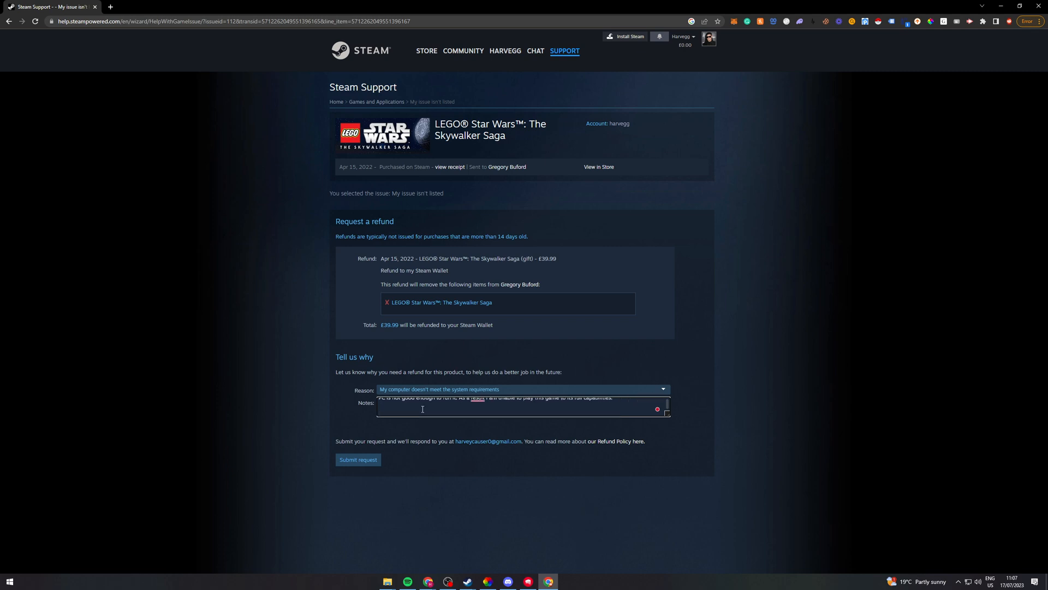
- Add the greeting 'Hello Steam Team,' at the start of the refund note
click(521, 389)
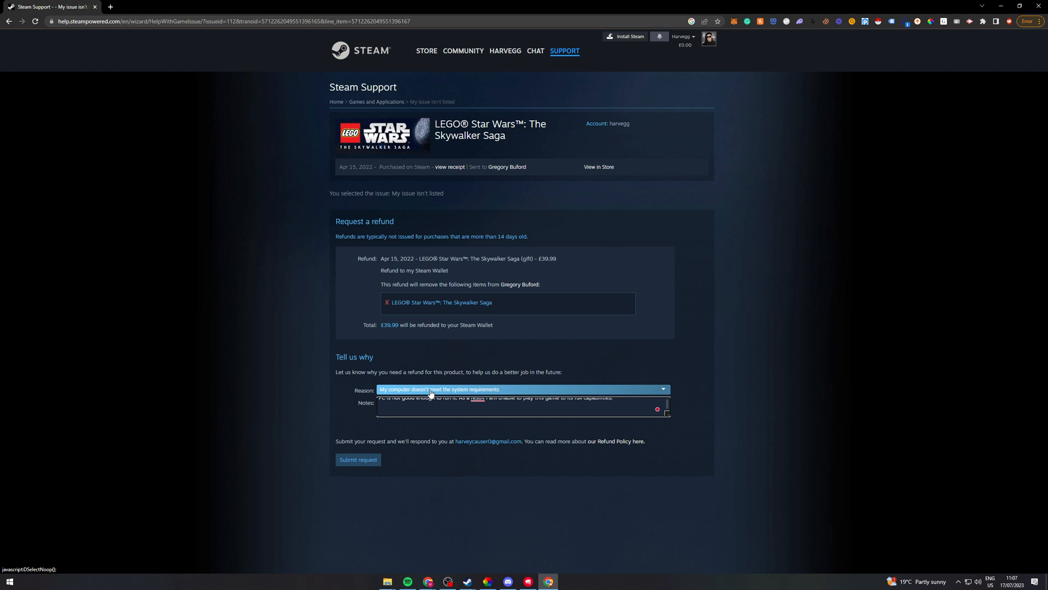
text(Hello Steam Team,)
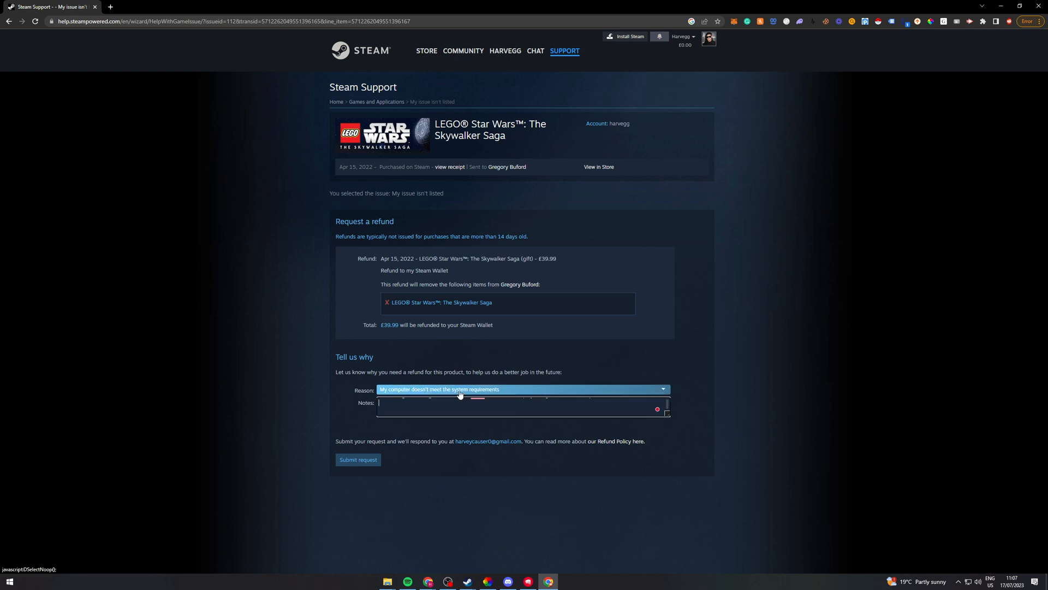
- Submit the refund request, review its confirmation and reference code, then open a new tab
click(357, 459)
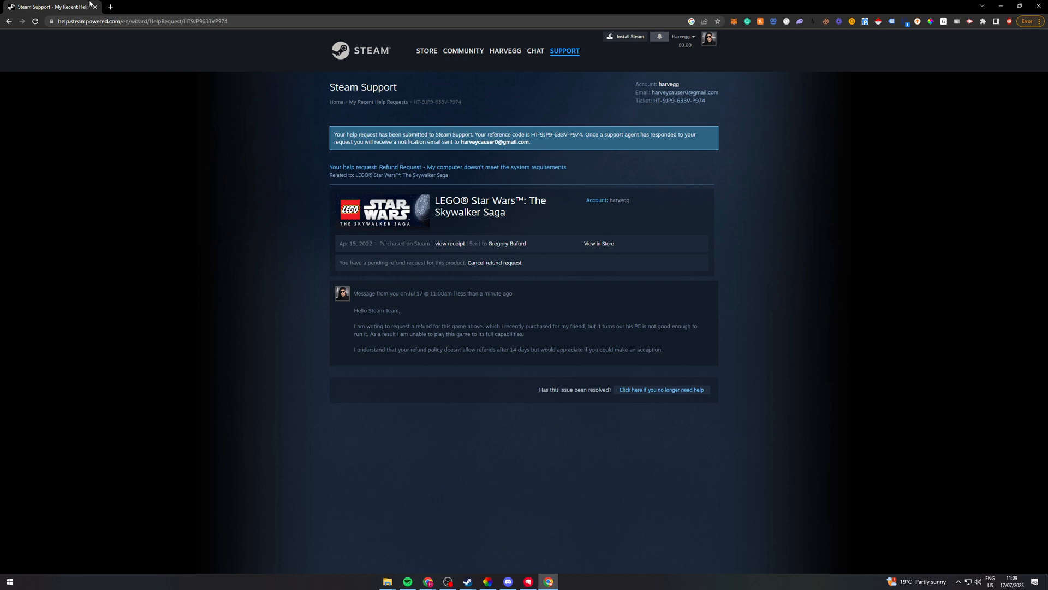
click(208, 7)
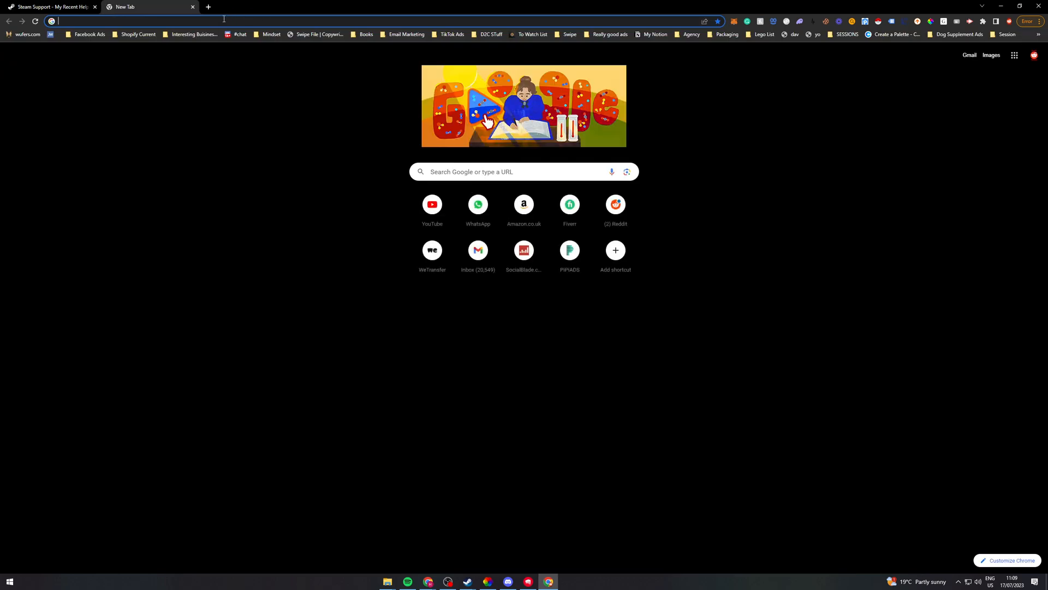